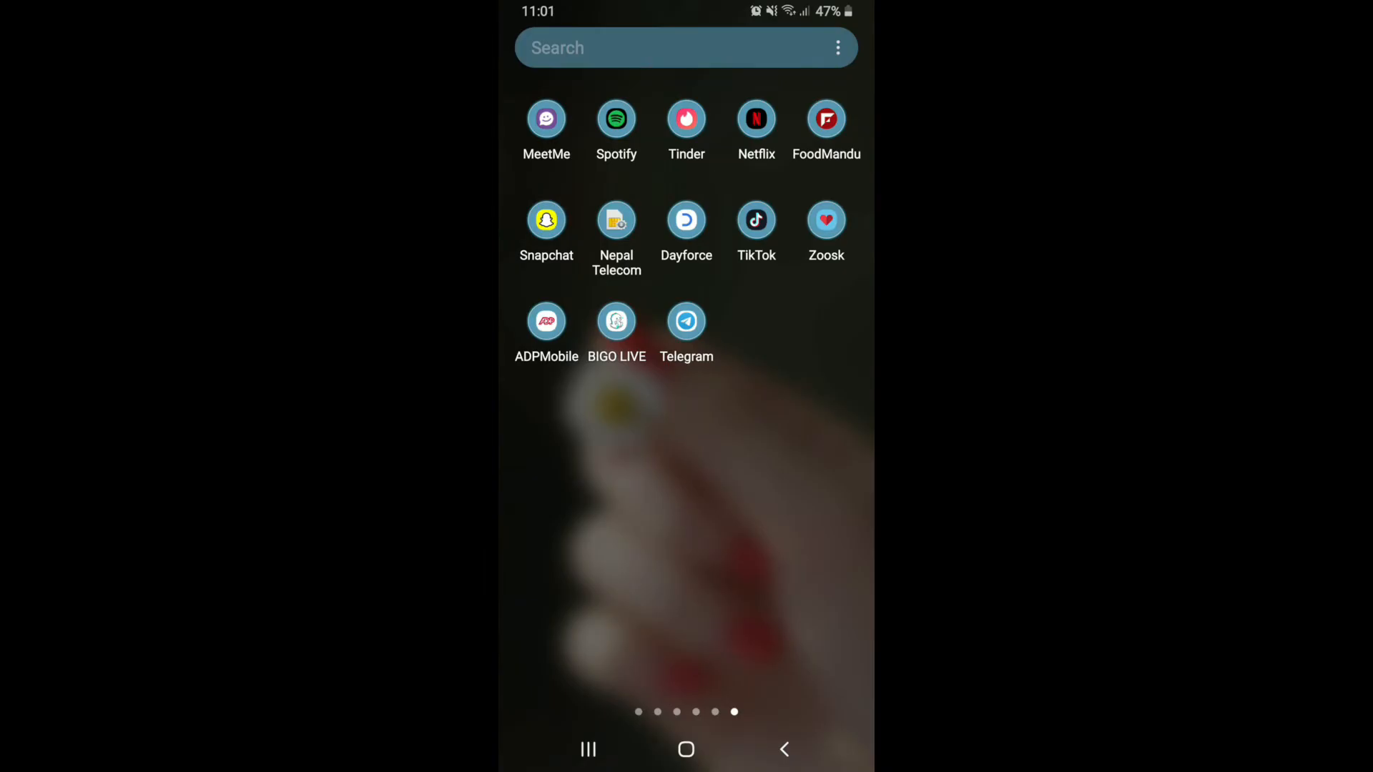
- Launch Telegram from the app drawer to reach the chat list
left_click(686, 319)
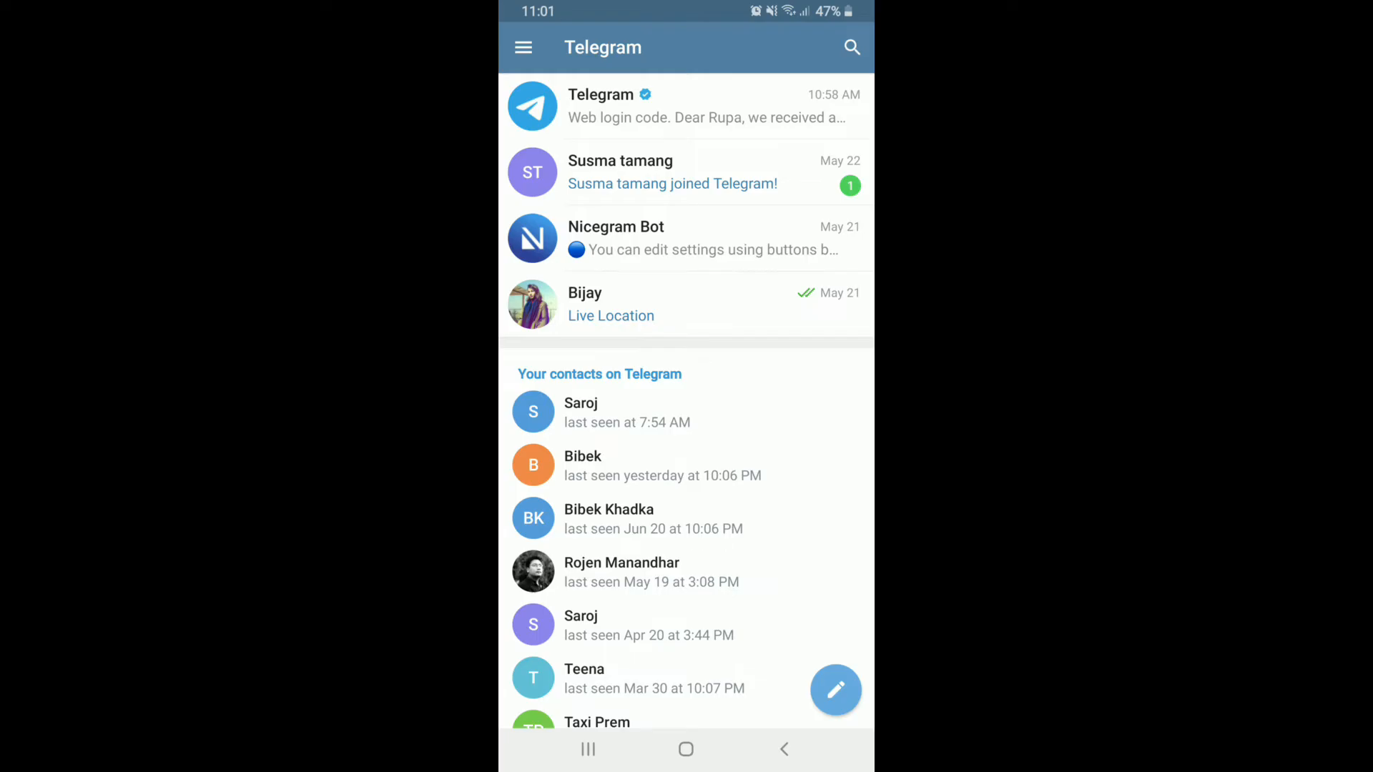
- Start a video call to Bijay, allowing camera and audio access
scroll("up", 3)
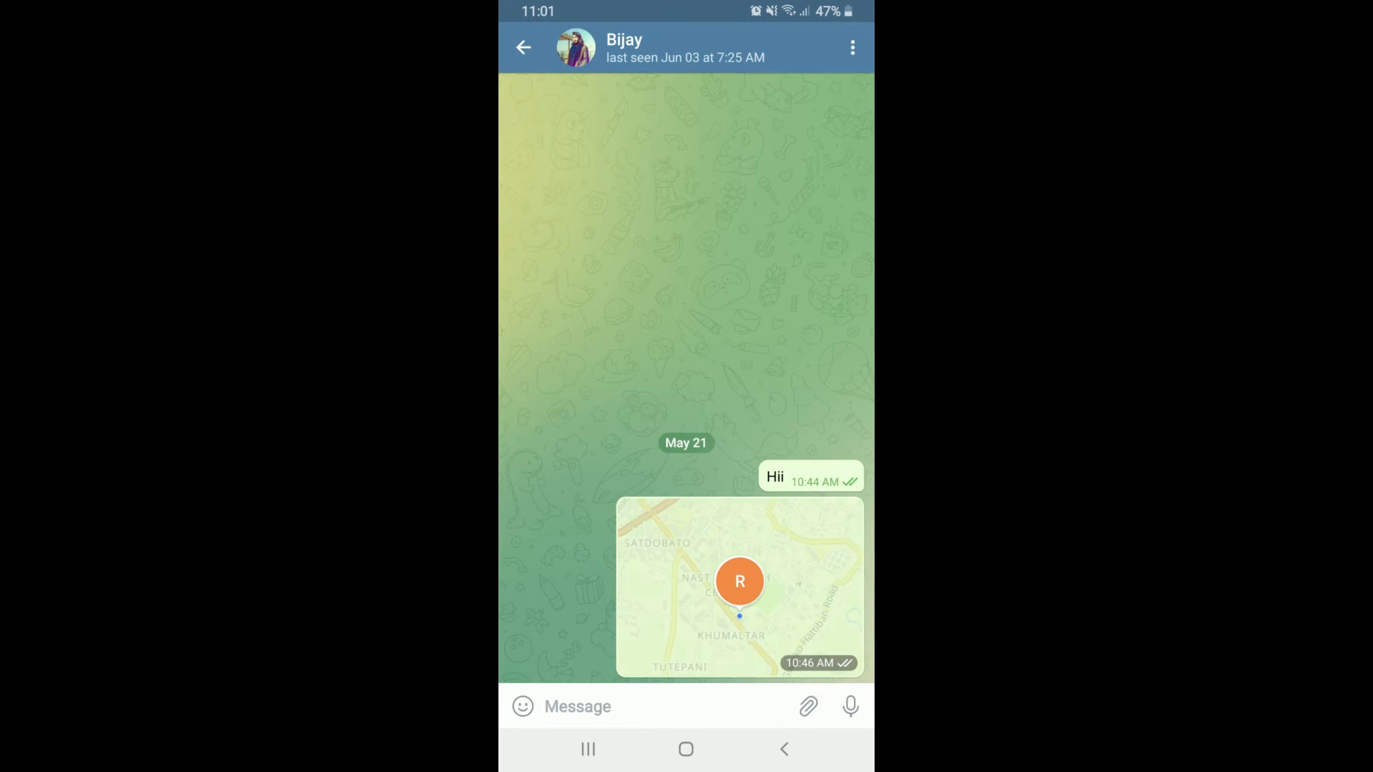
left_click(851, 47)
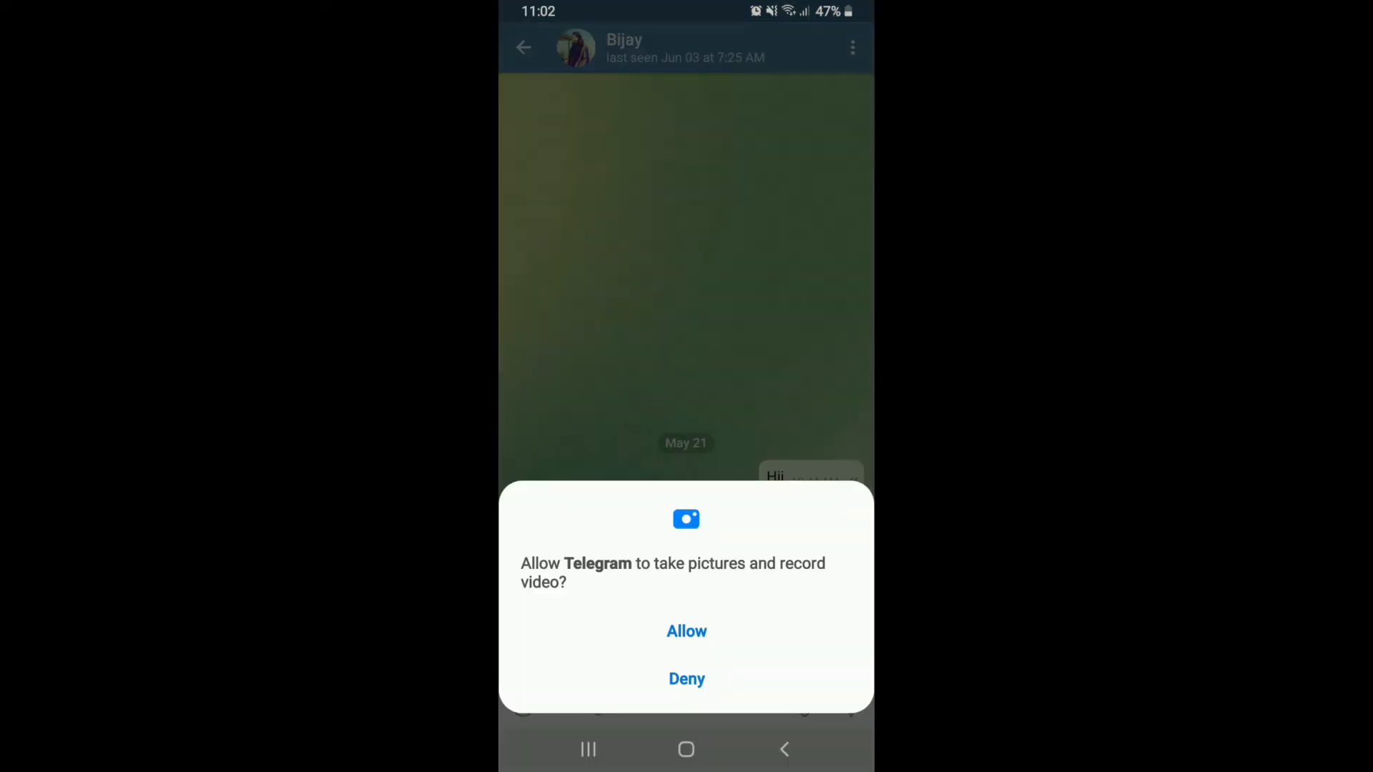
left_click(687, 630)
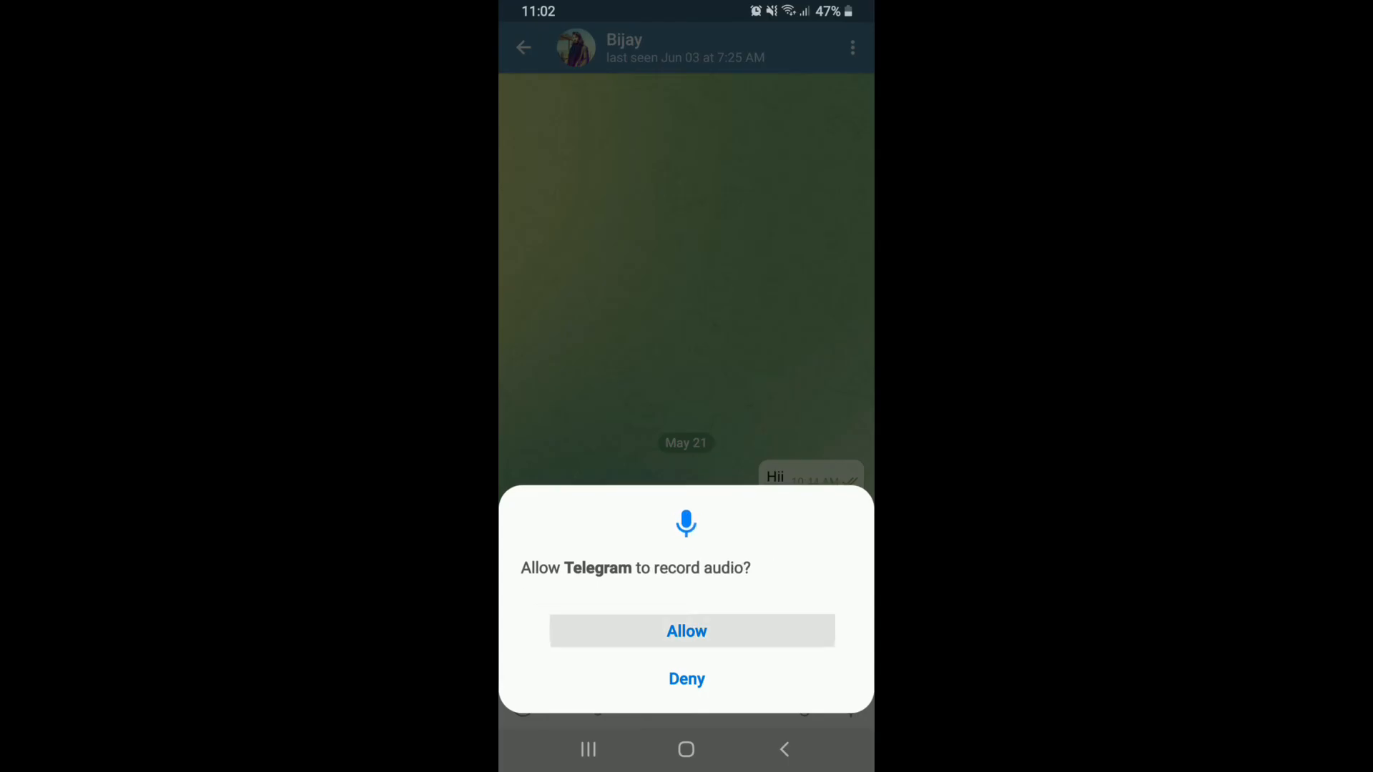
left_click(686, 631)
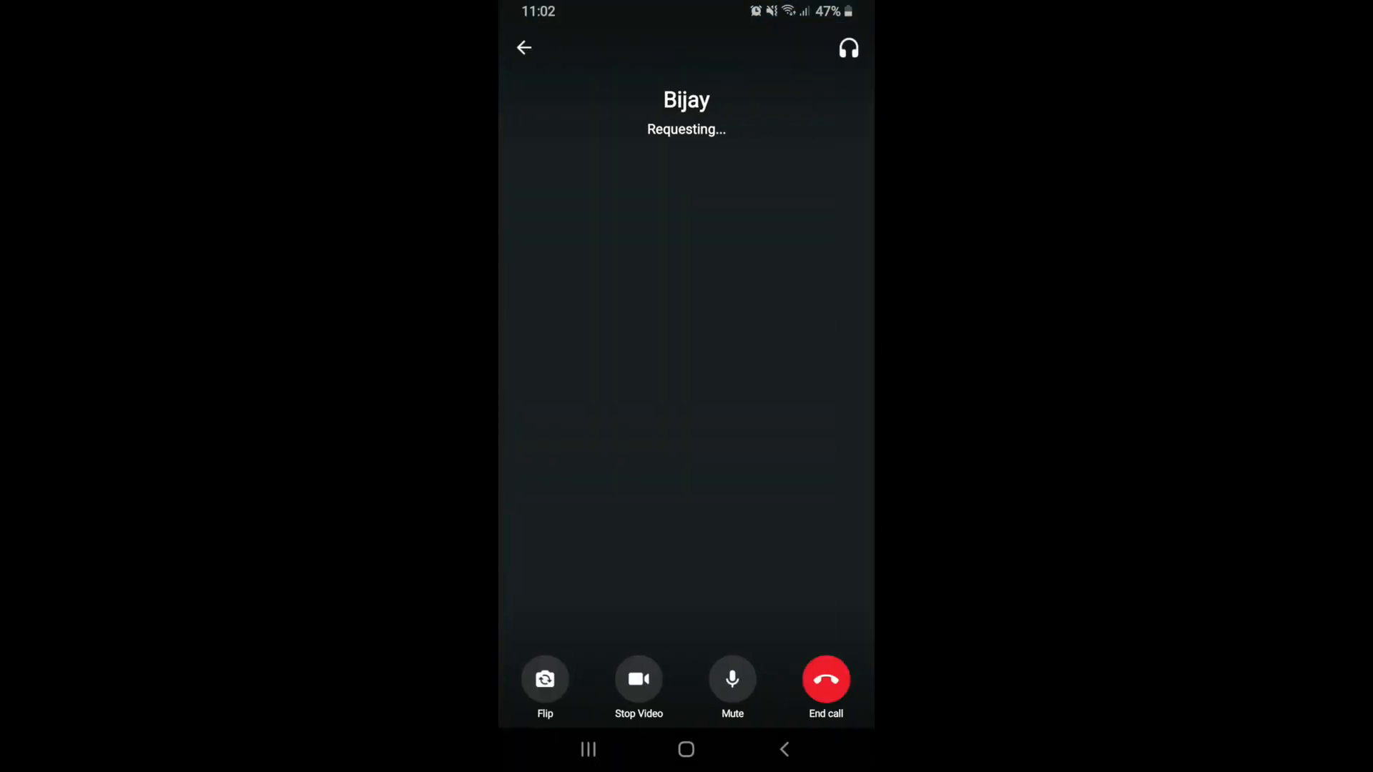
- Flip the camera, end the call, and return to the home screen
left_click(545, 679)
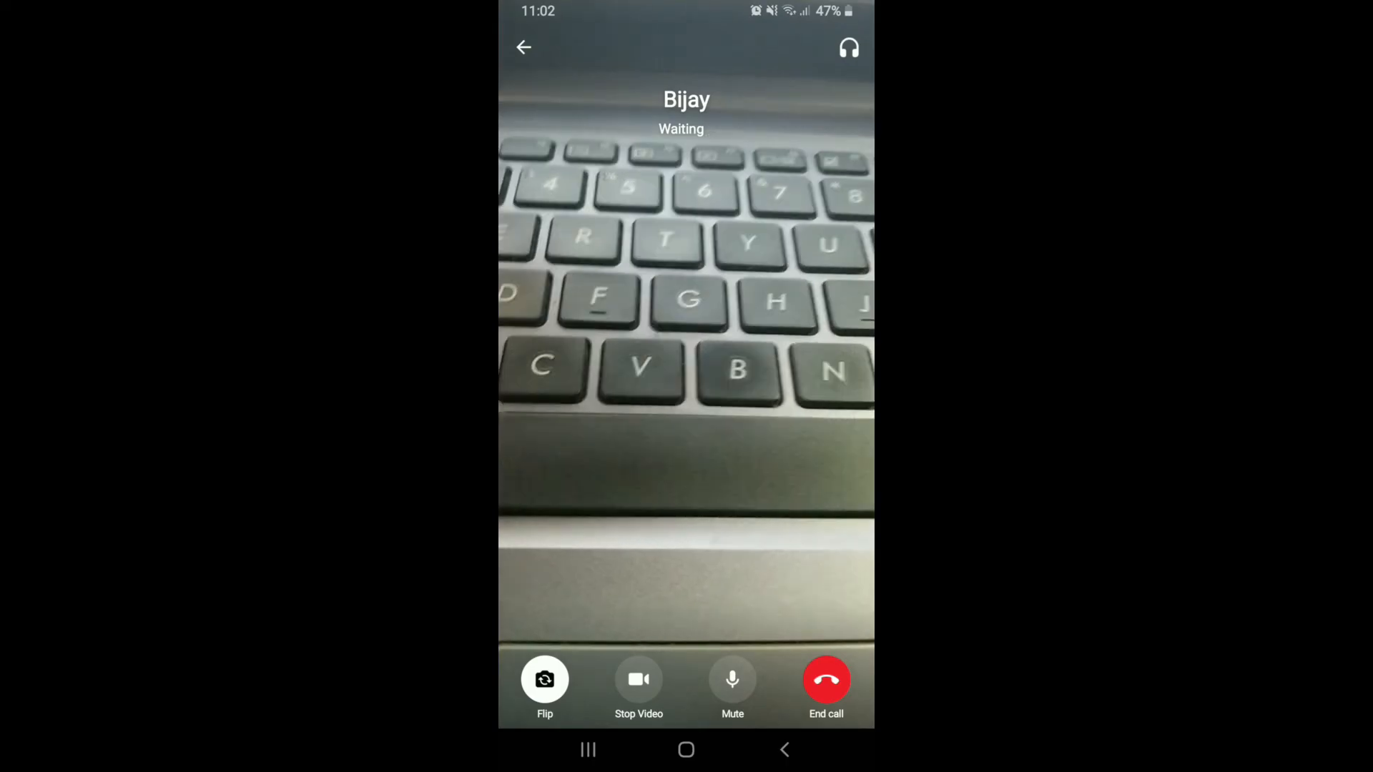
left_click(826, 679)
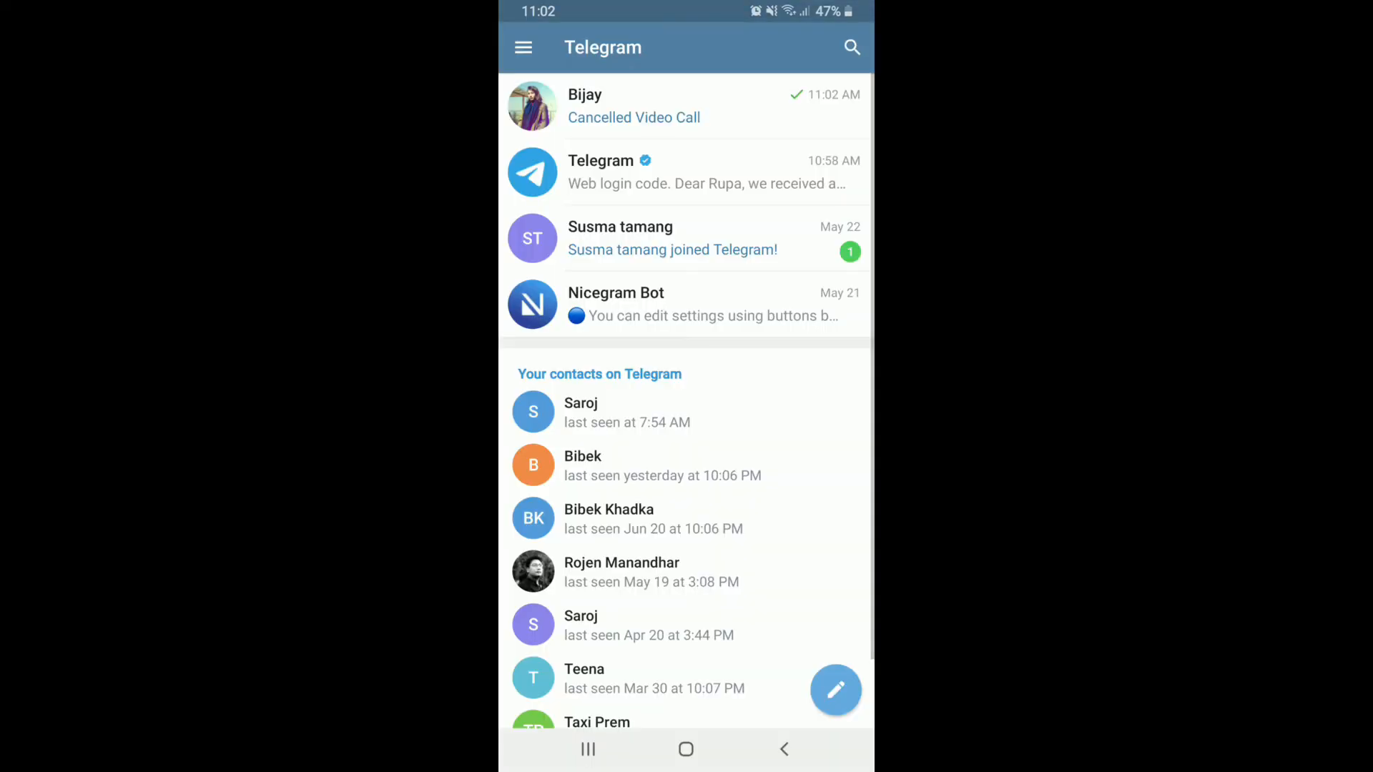
left_click(686, 749)
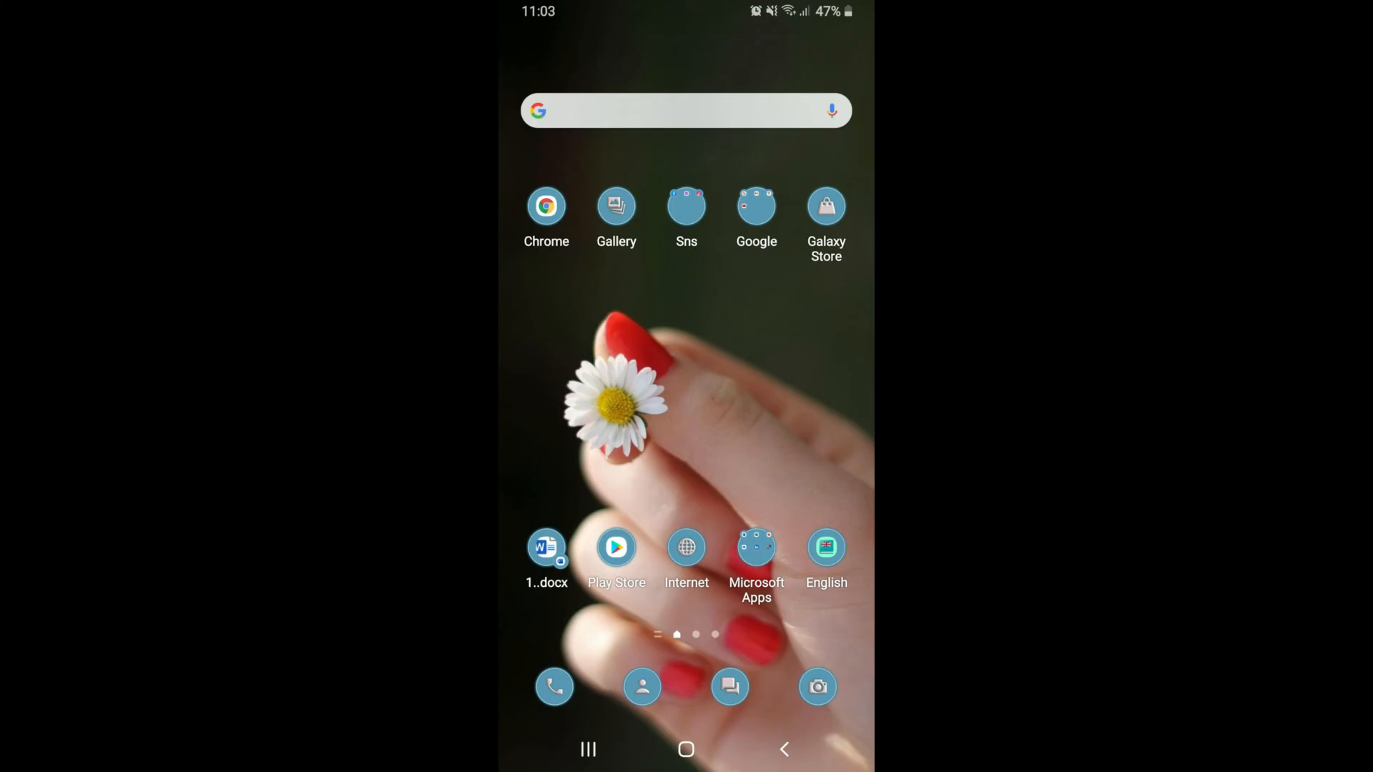